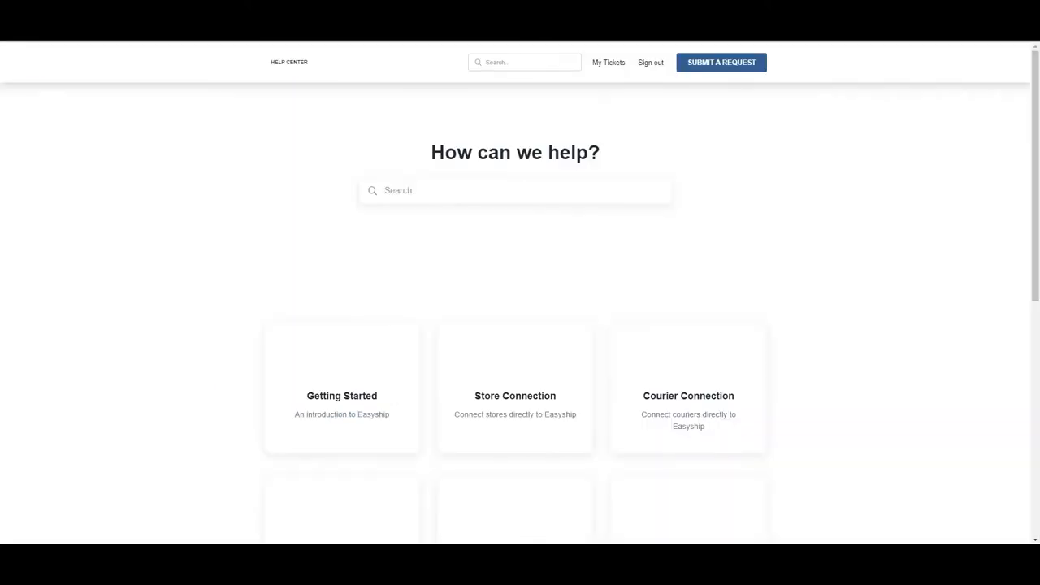
Step: Search the Help Center for 'check' and browse the checkout article results
text(check)
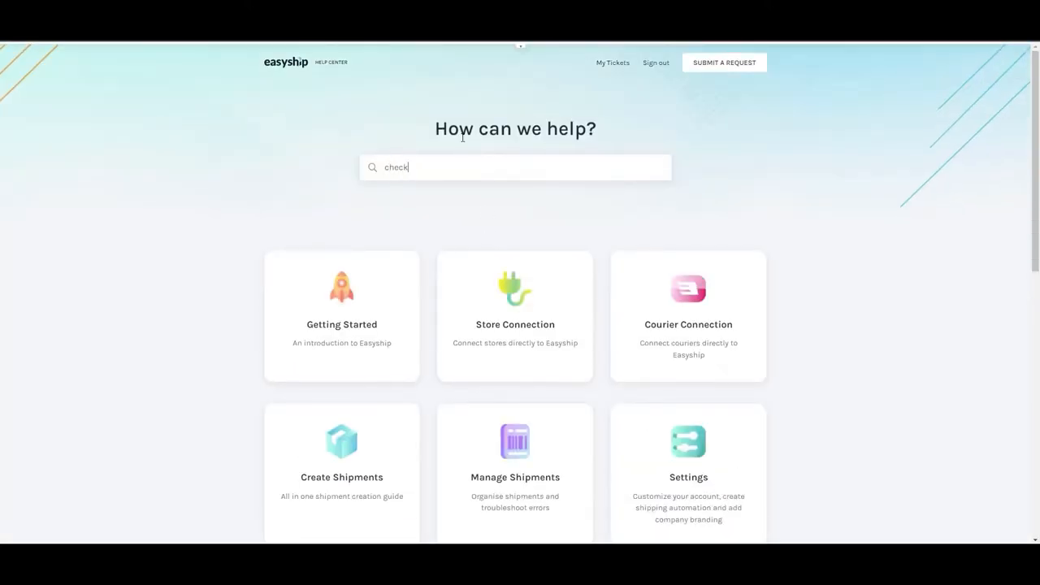
key(Return)
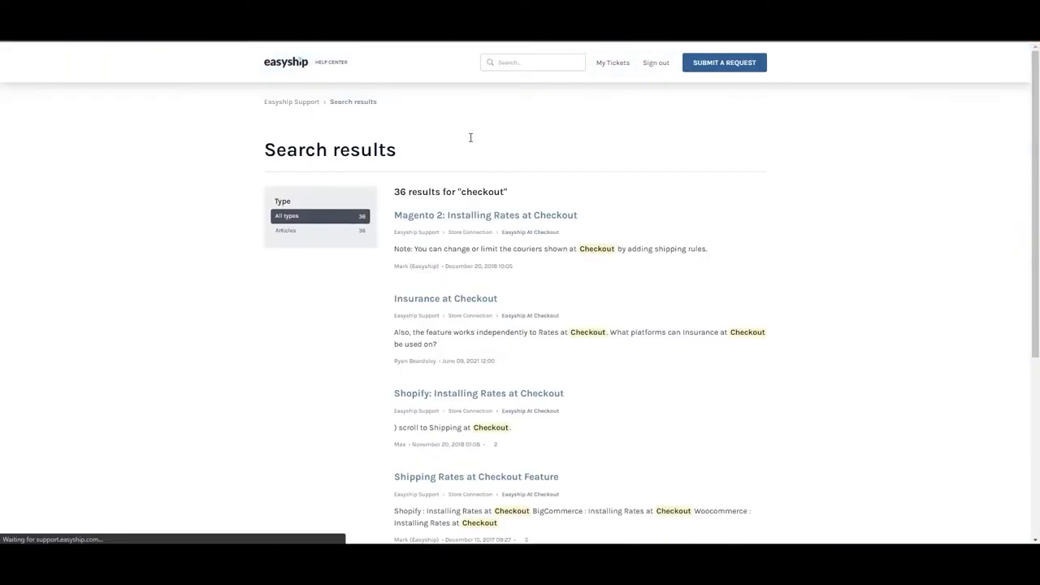
scroll(down, 3)
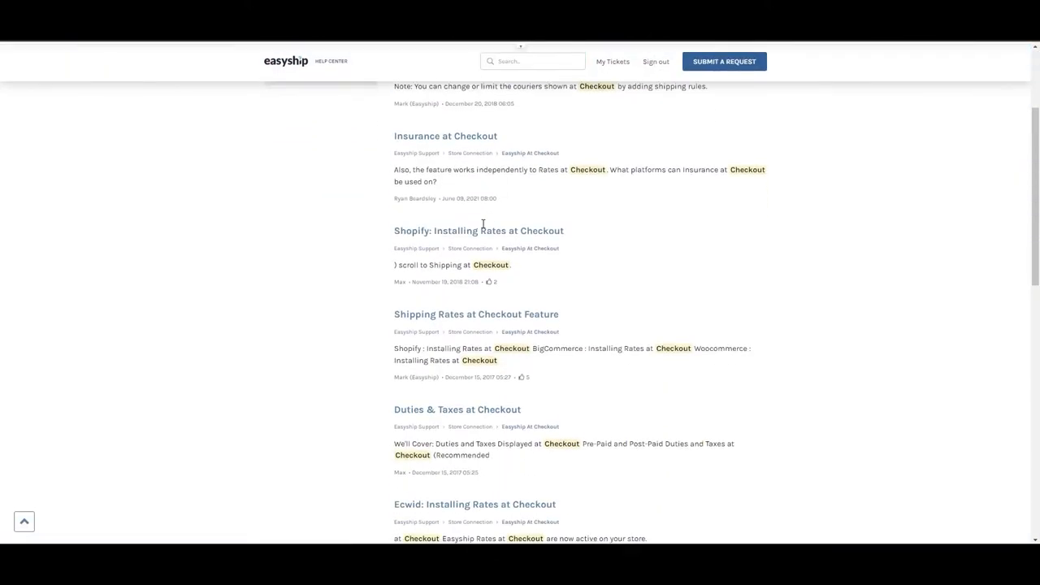
scroll(down, 3)
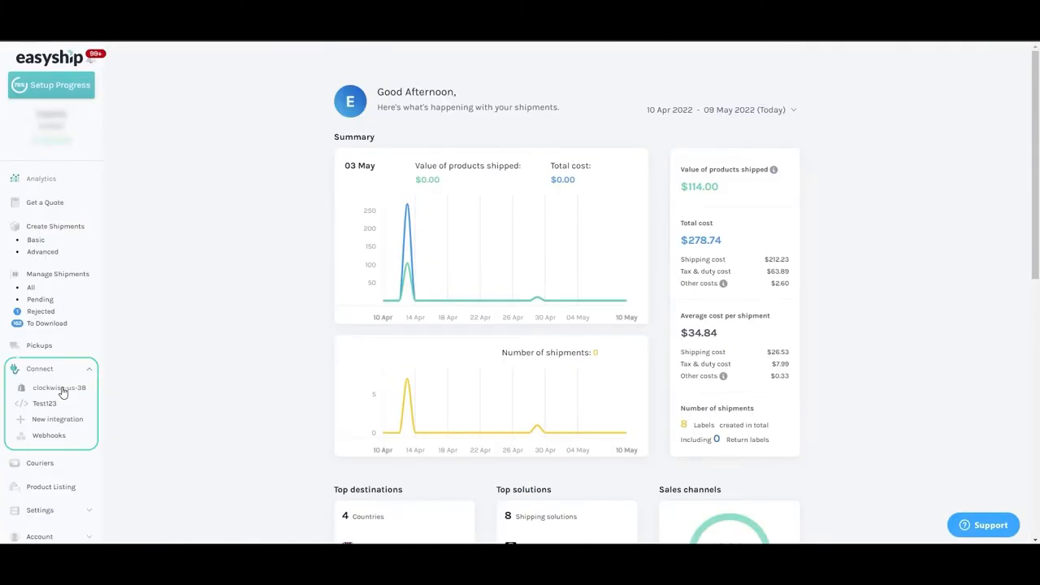
Step: Show the clockwise-us-38 store's Shipping at Checkout settings, including tax and duty display
click(58, 388)
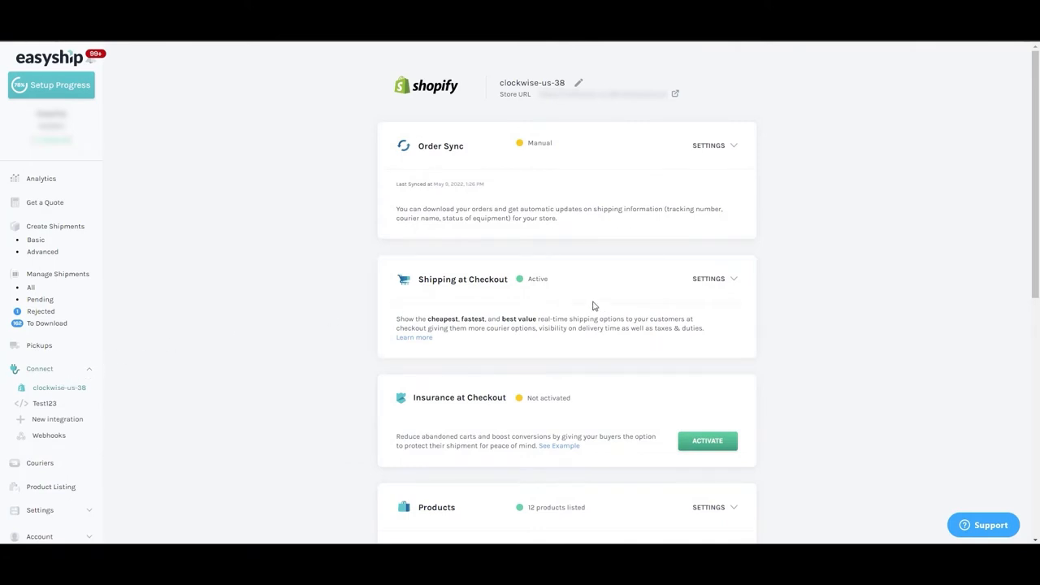
click(708, 279)
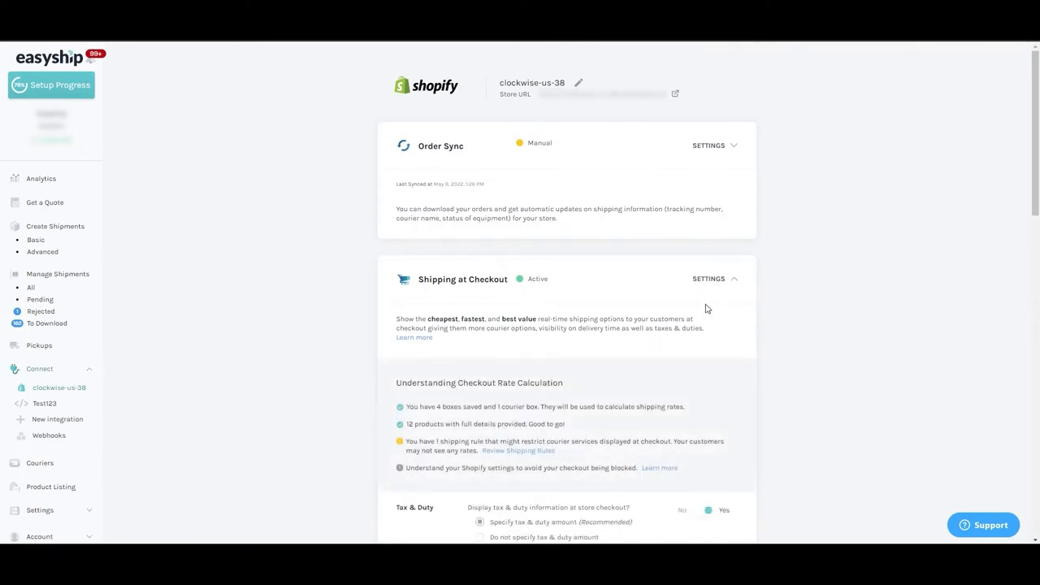
scroll(down, 3)
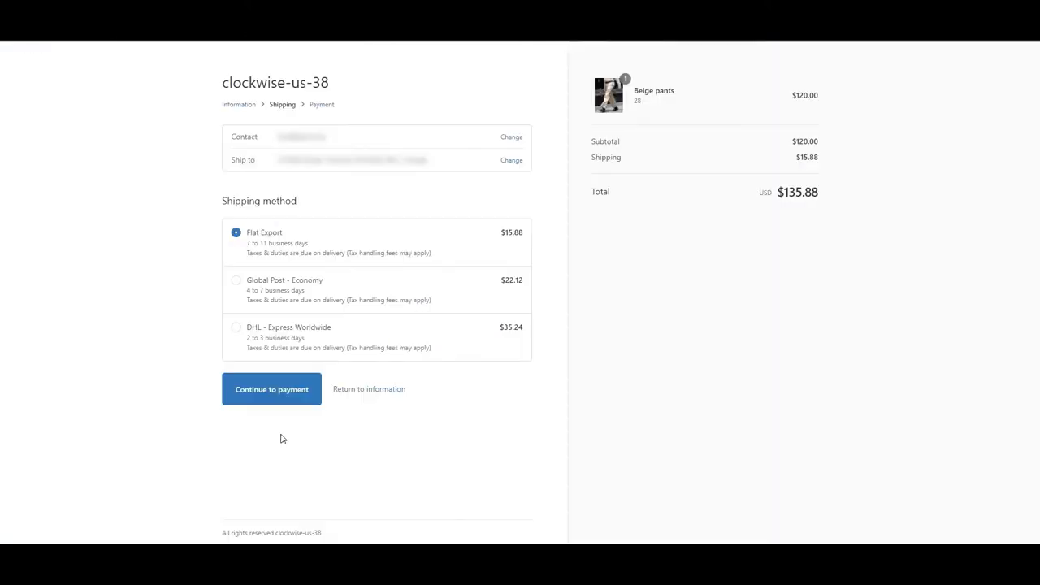
mouse_move(441, 258)
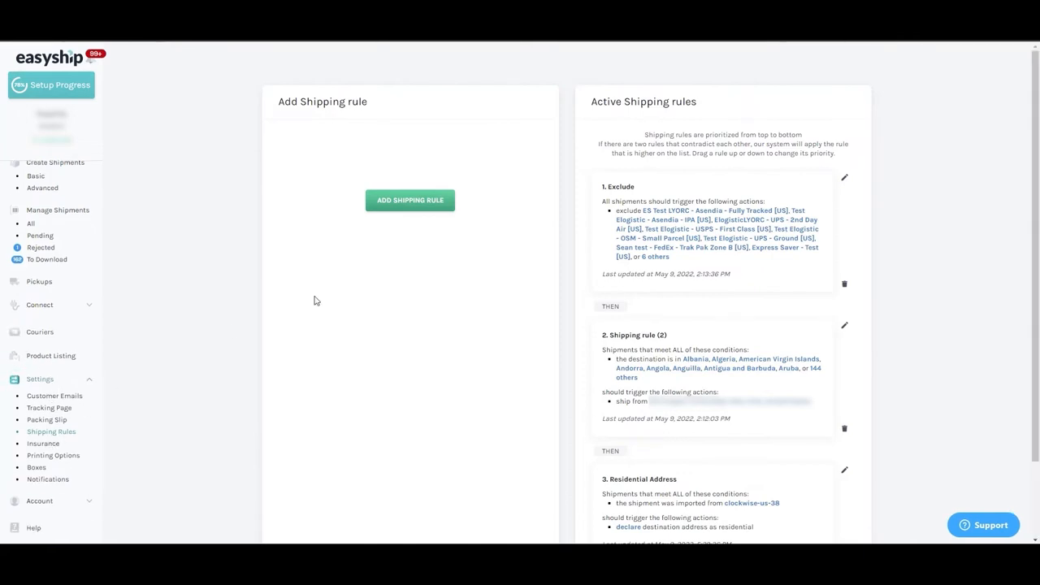
mouse_move(422, 209)
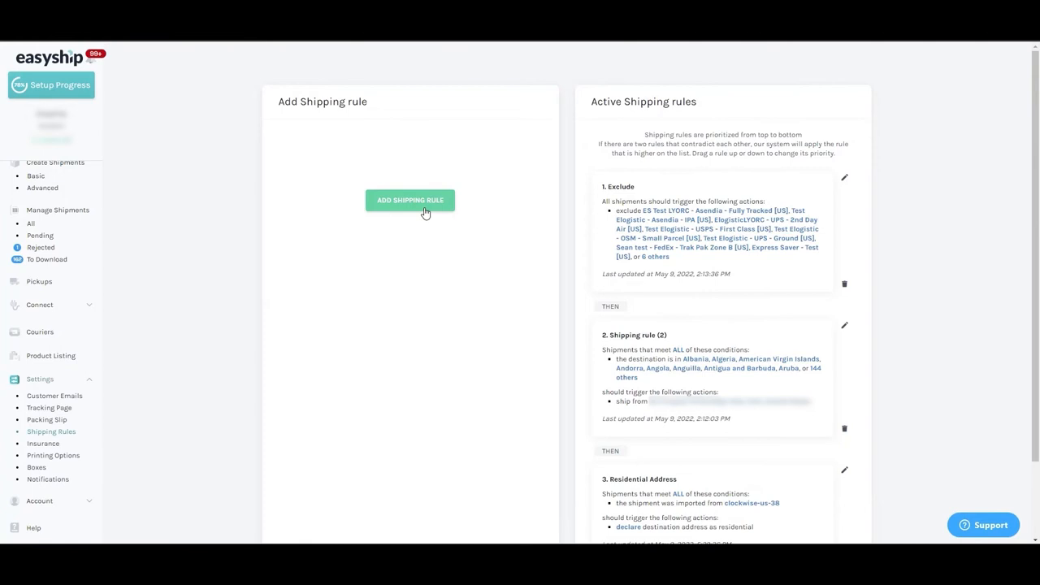
Step: Start a new shipping rule for all shipments that sets the import tax and duty payer
click(410, 200)
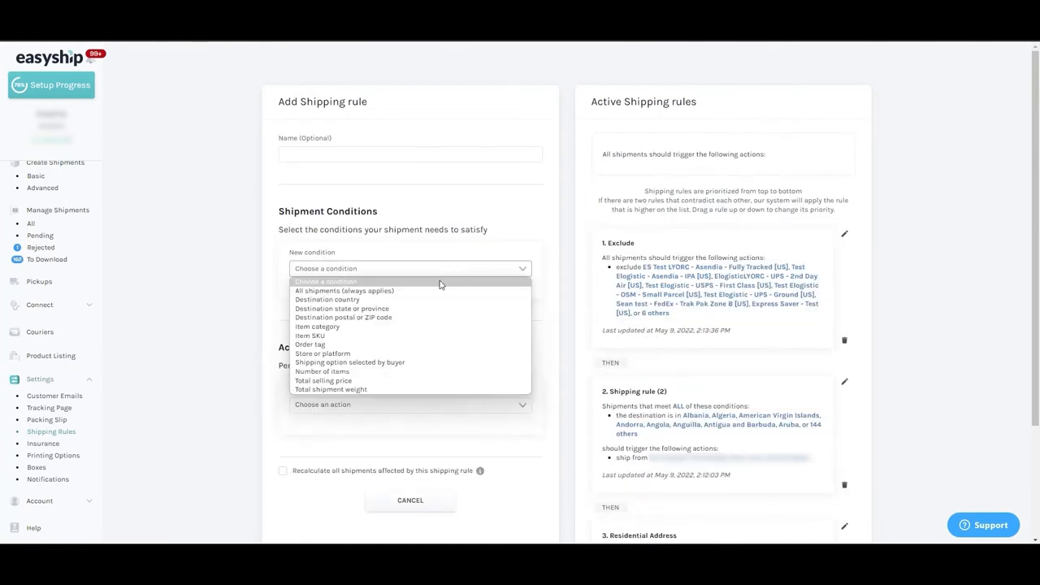
click(344, 291)
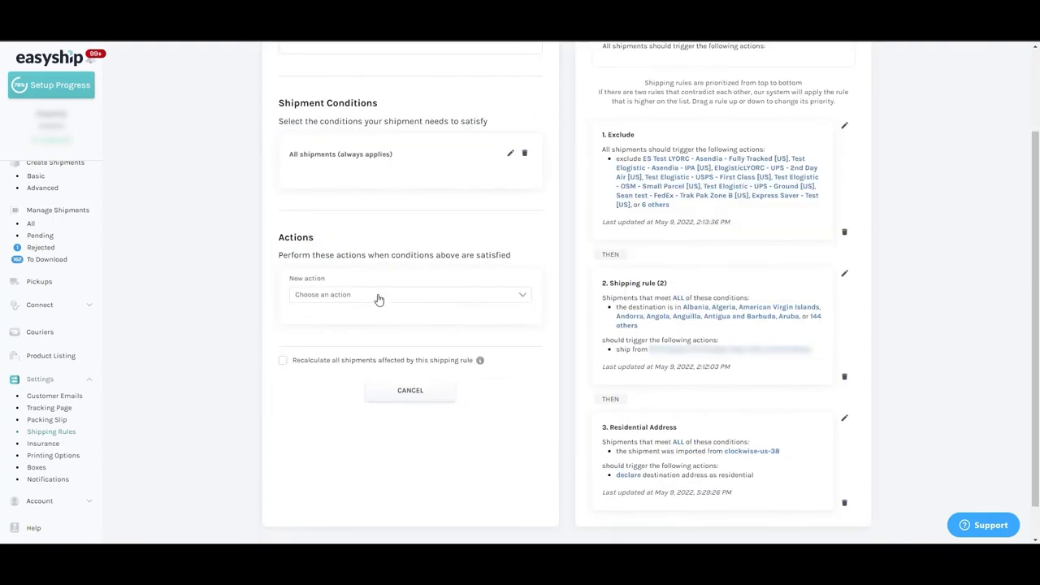
click(409, 294)
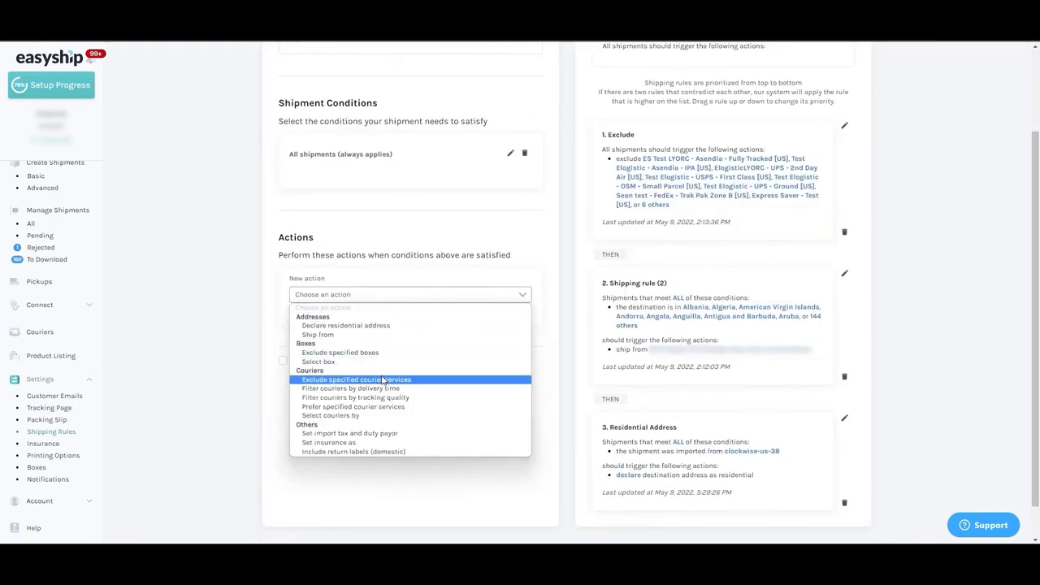
click(349, 433)
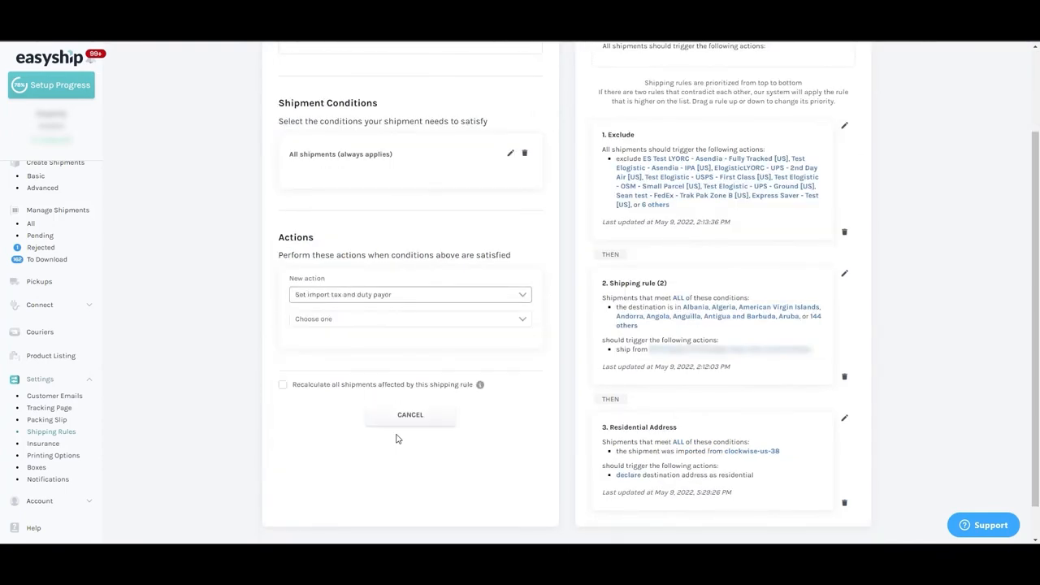
Step: Offer three post-paid and one pre-paid option, save the action, and create the rule
click(410, 319)
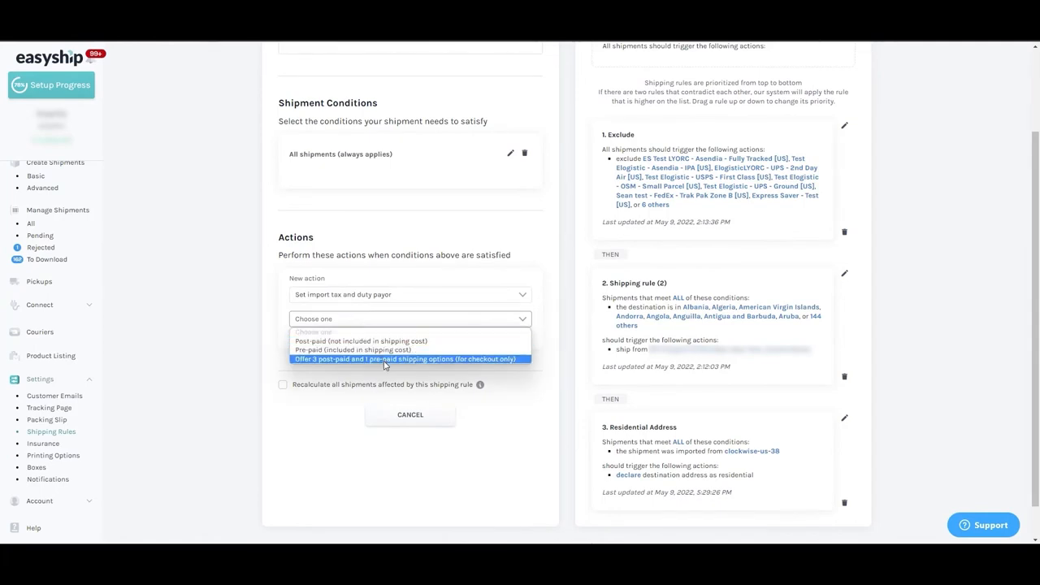
click(404, 358)
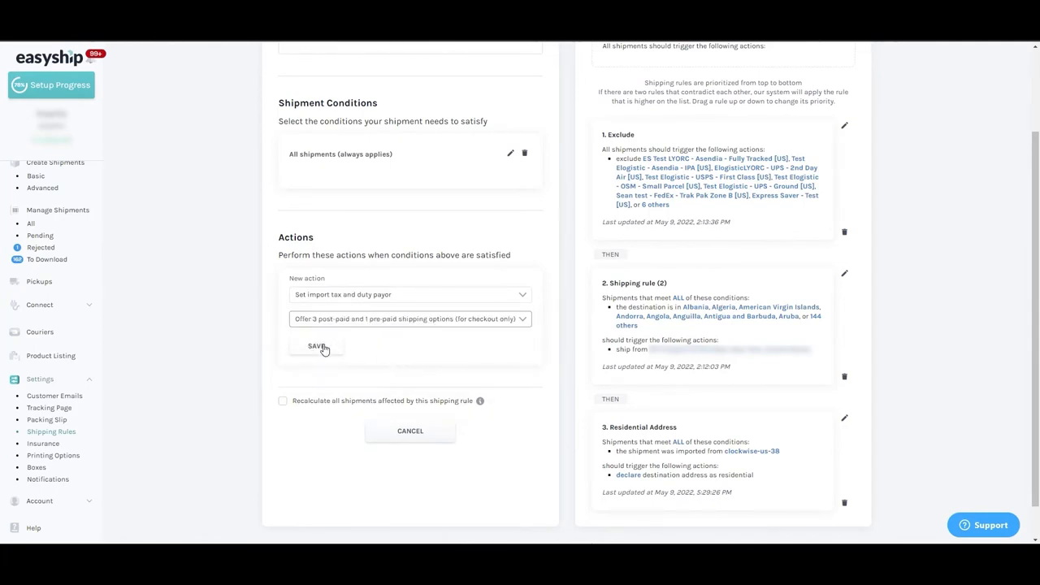
click(317, 345)
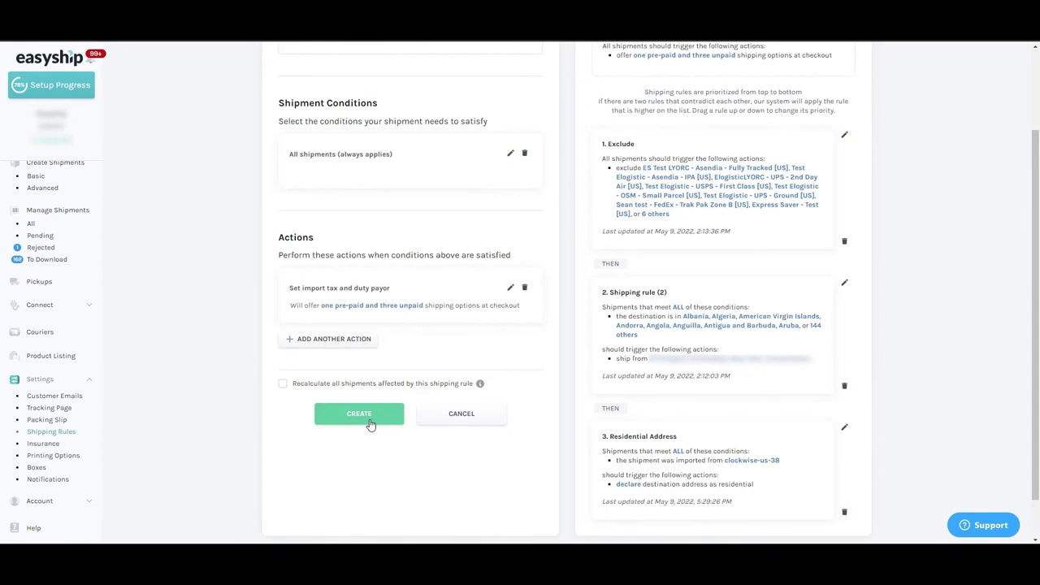
click(358, 414)
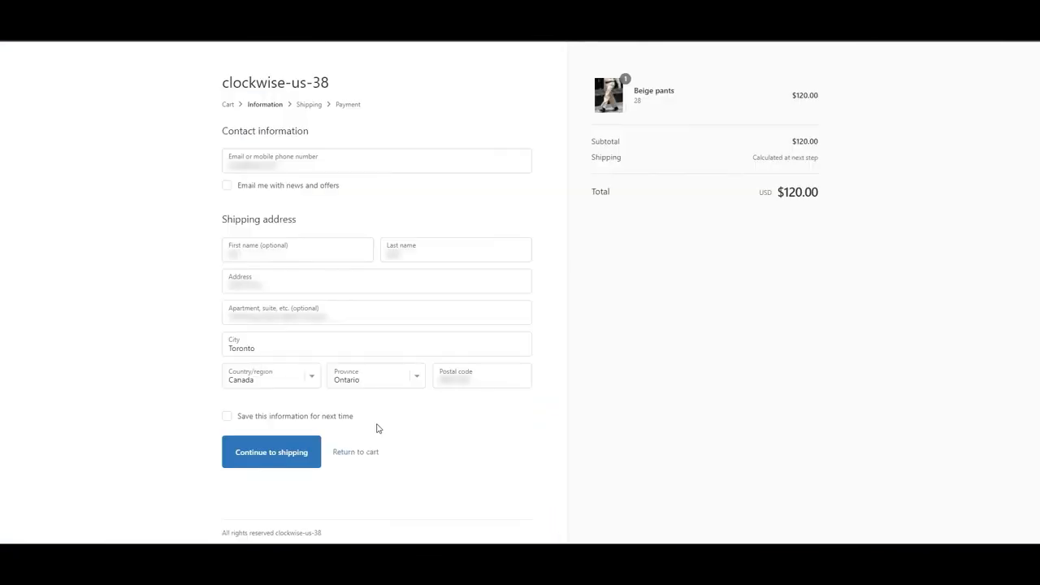
Step: Submit the Toronto, Canada checkout information to reach the shipping step
click(271, 452)
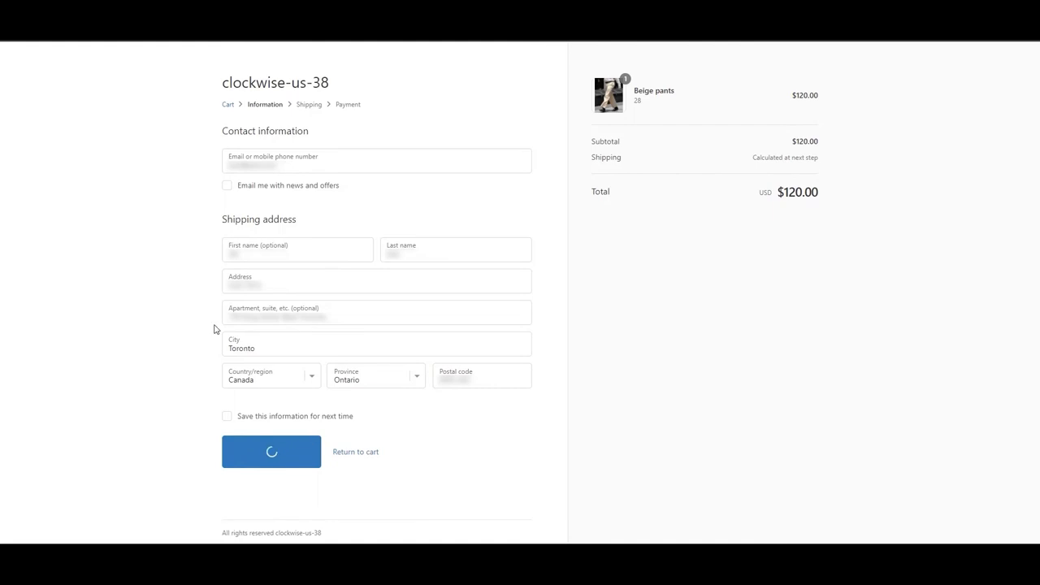
click(271, 451)
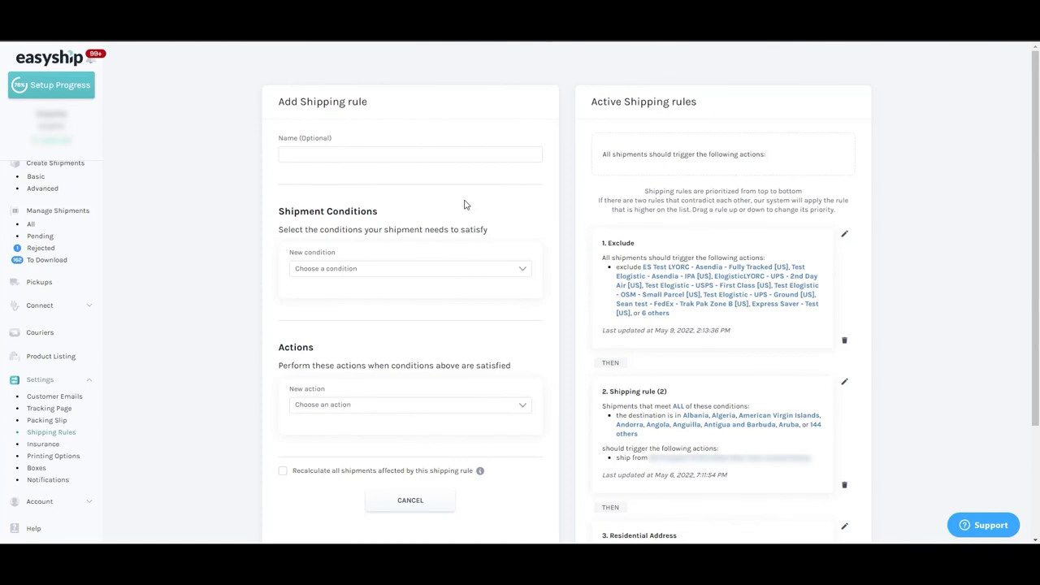
mouse_move(461, 236)
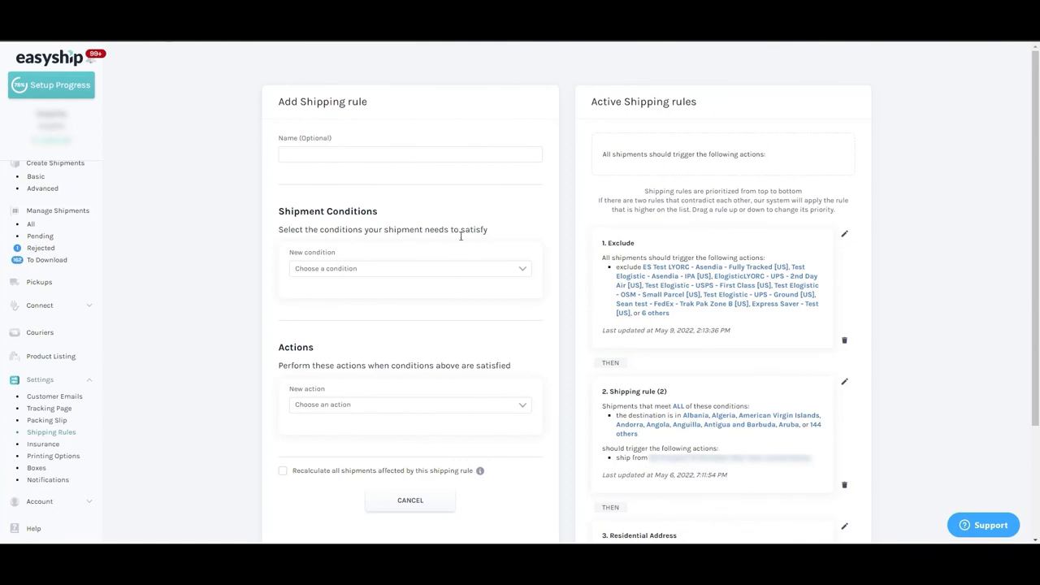
Step: Create an all-shipments rule setting import taxes and duties to pre-paid
click(410, 268)
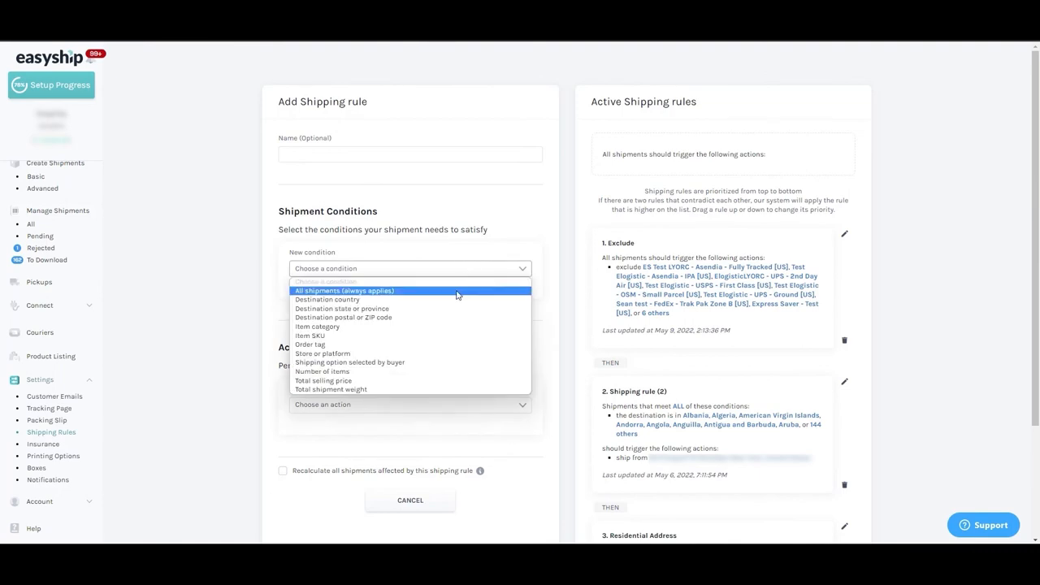
click(344, 290)
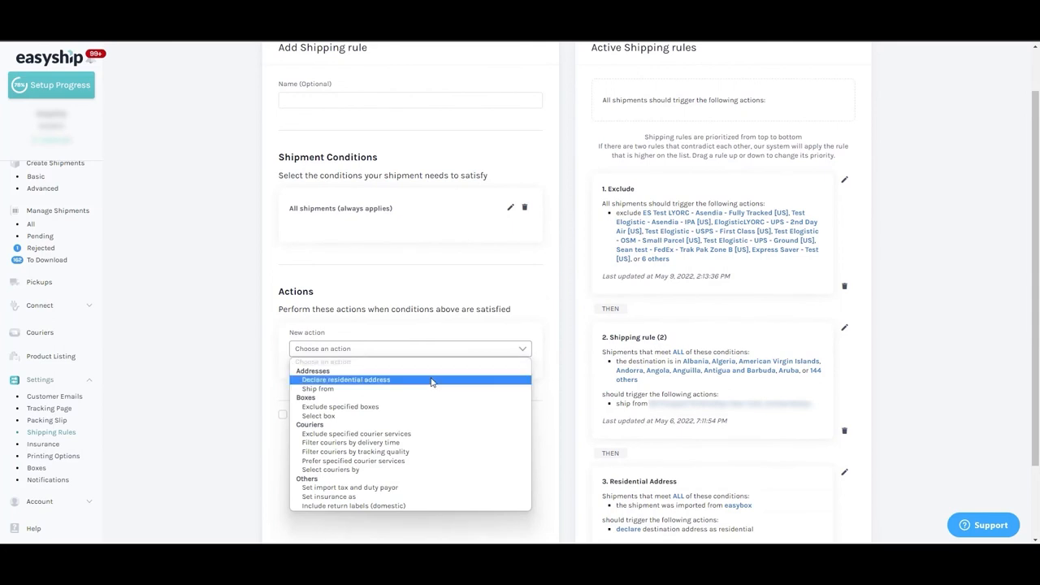
click(350, 488)
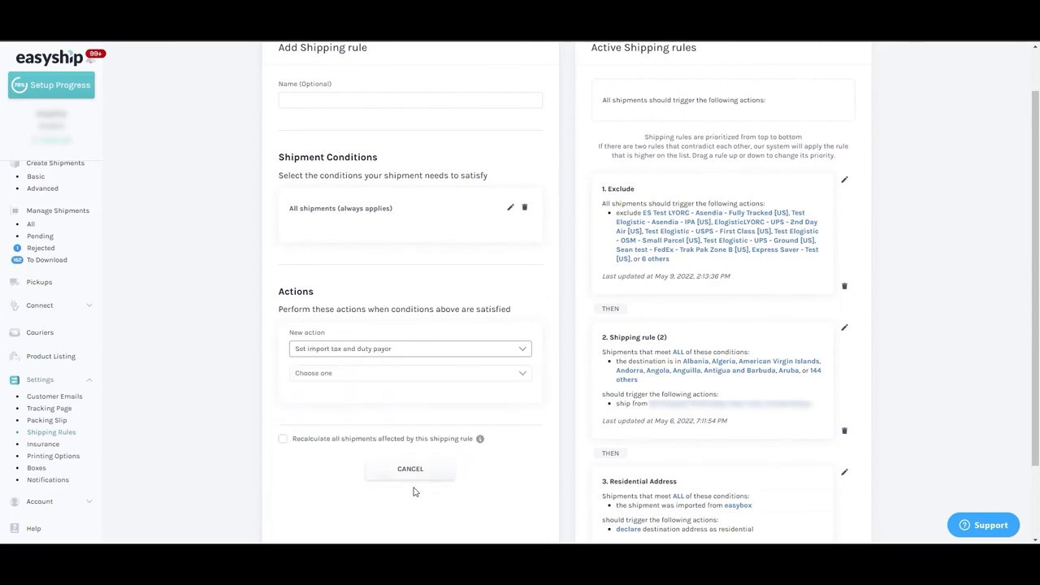
click(410, 373)
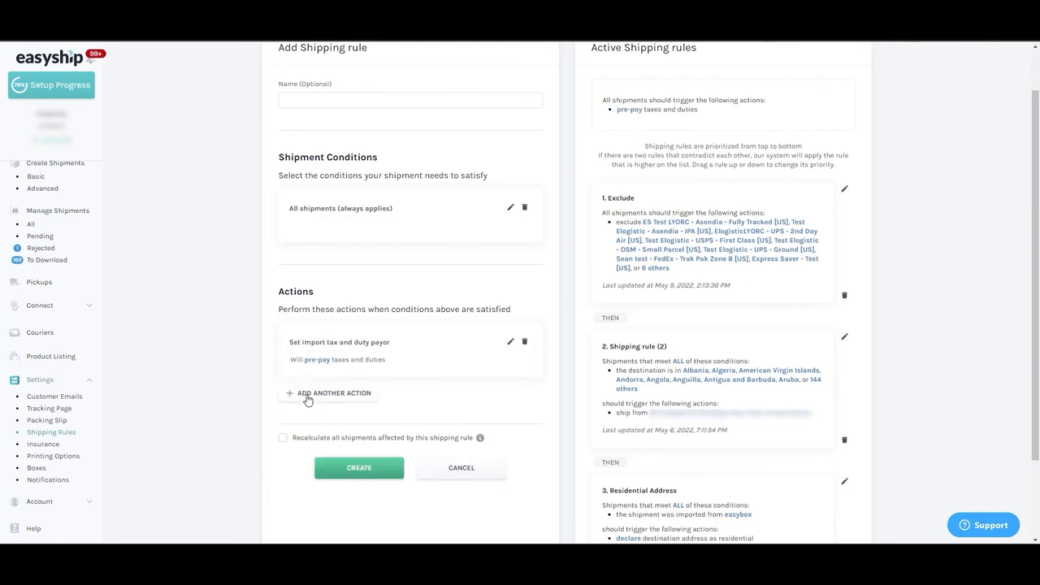
click(358, 468)
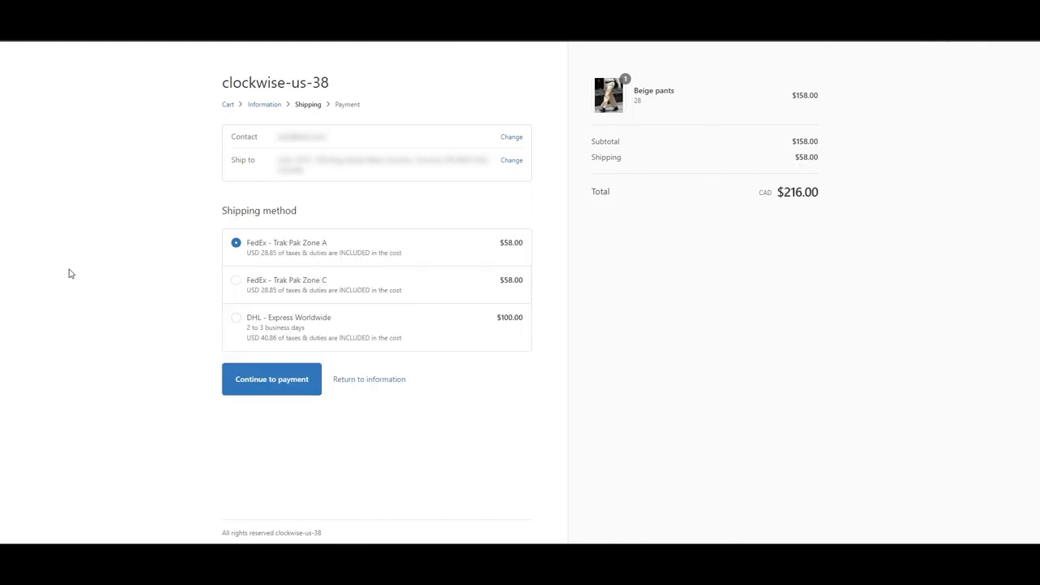
mouse_move(364, 350)
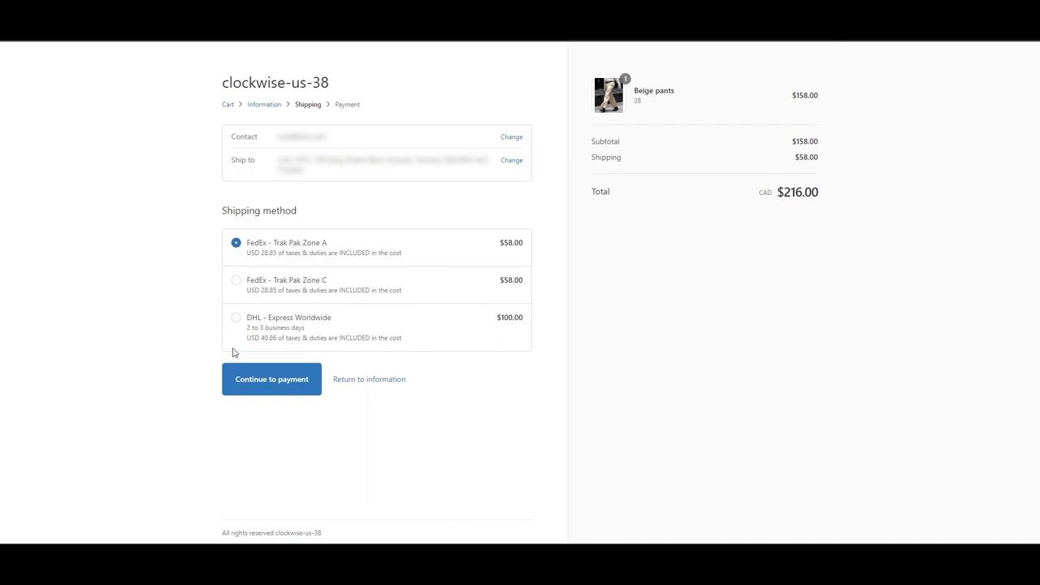
mouse_move(333, 346)
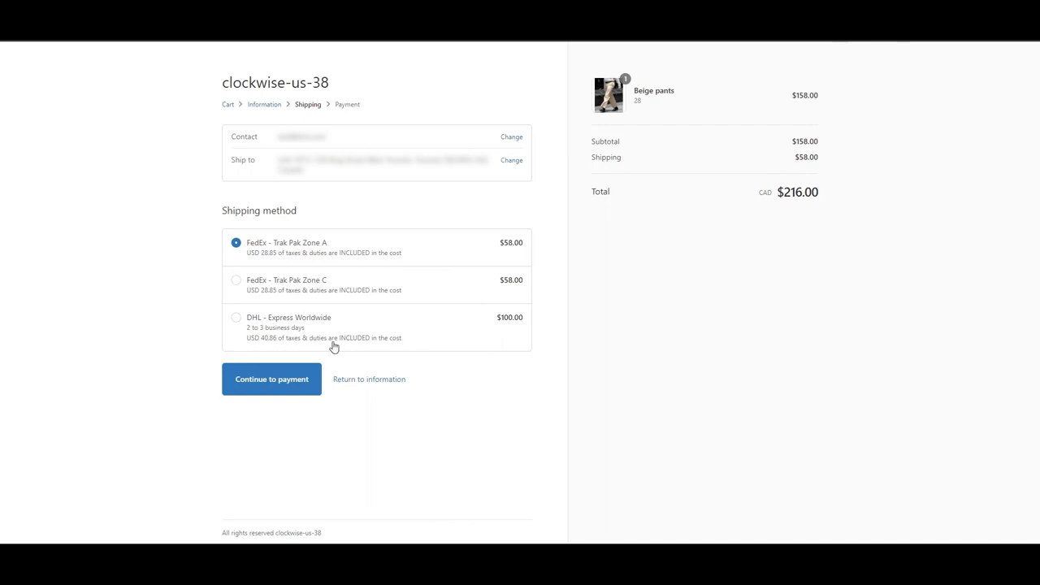